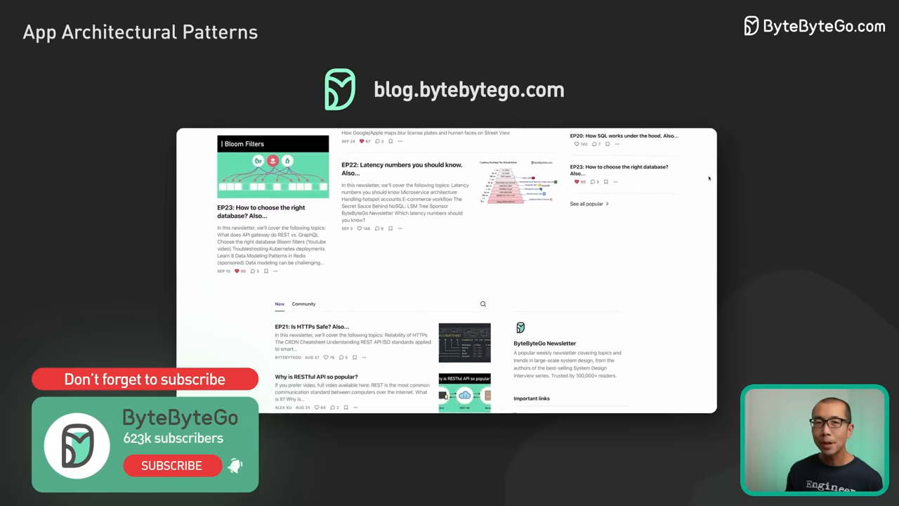
pyautogui.scroll(-3)
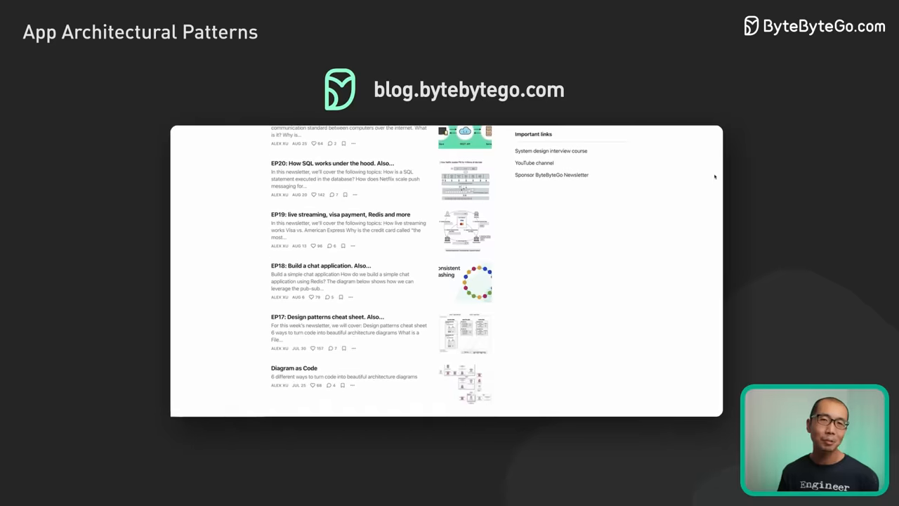
pyautogui.scroll(-3)
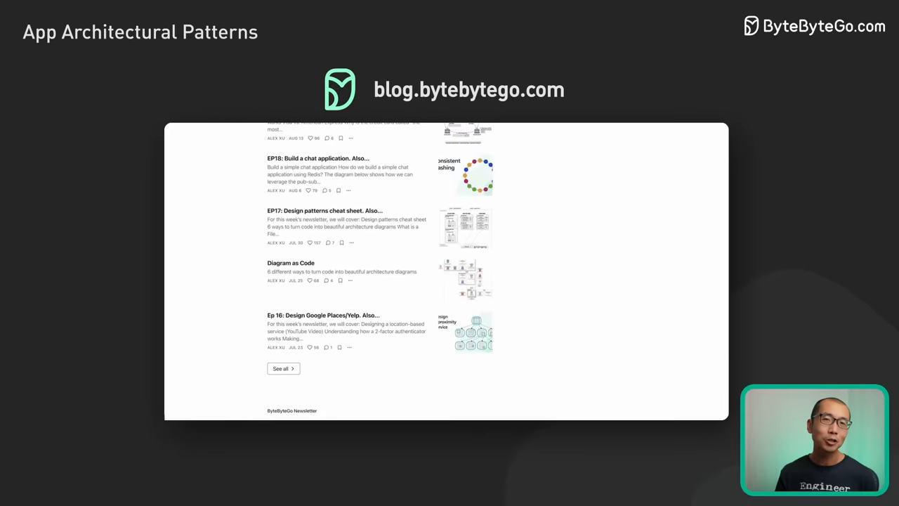